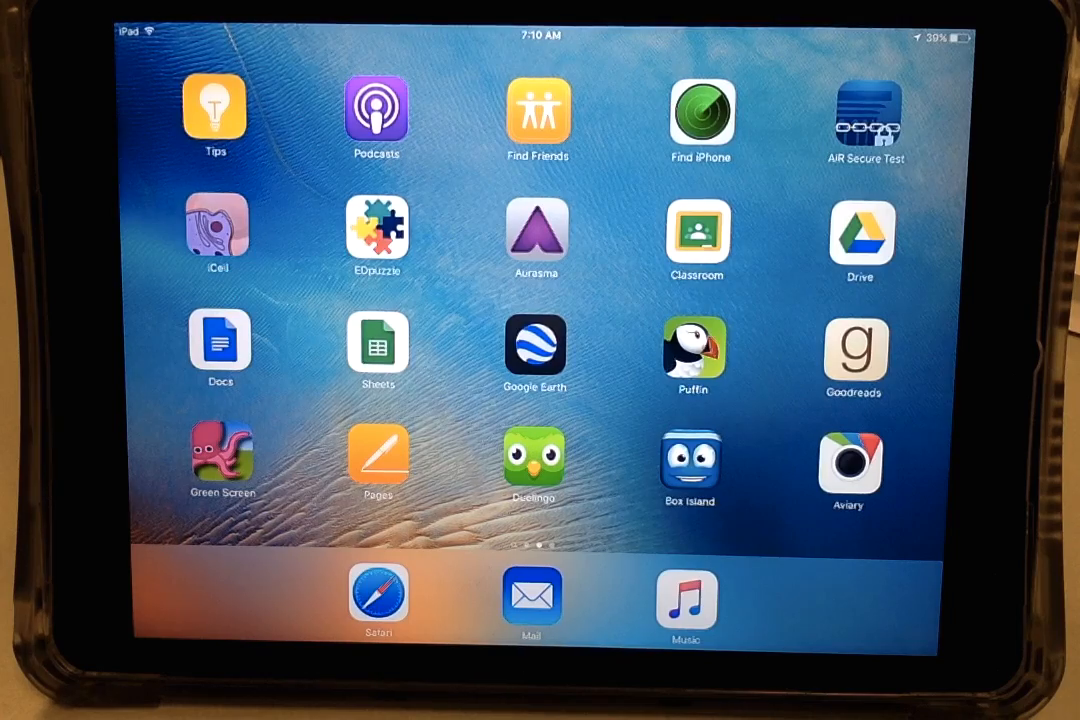
Launch the Google Docs app from the iPad home screen
left_click(216, 345)
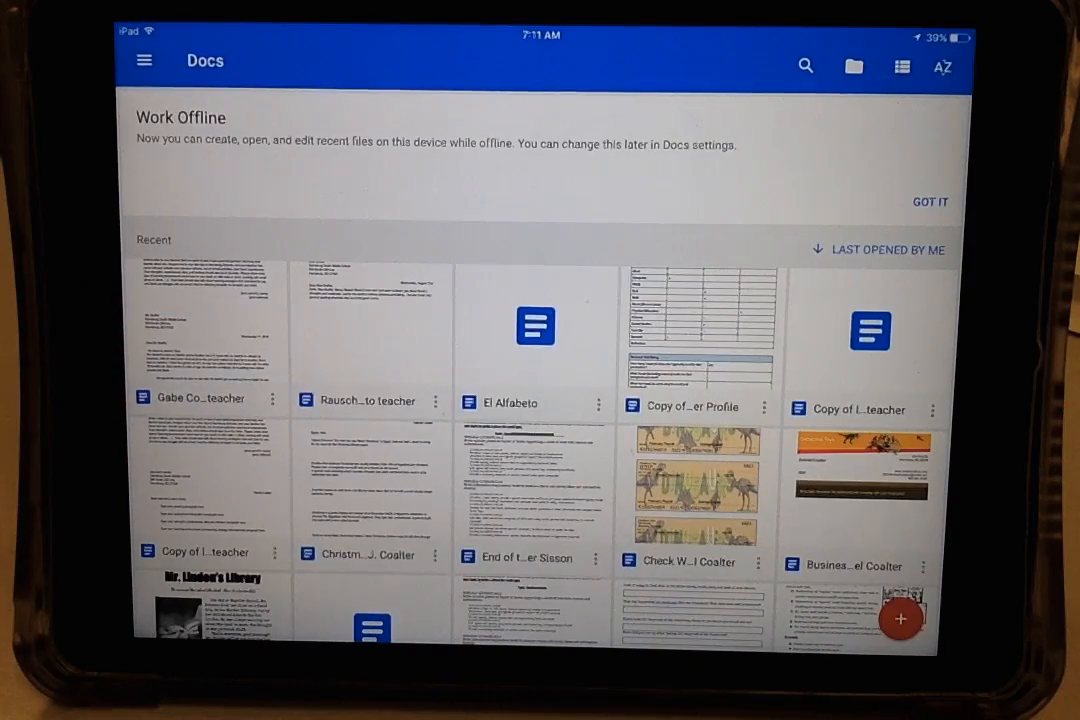
View the first recent letter to the teacher, then return to the Home Screen
left_click(205, 330)
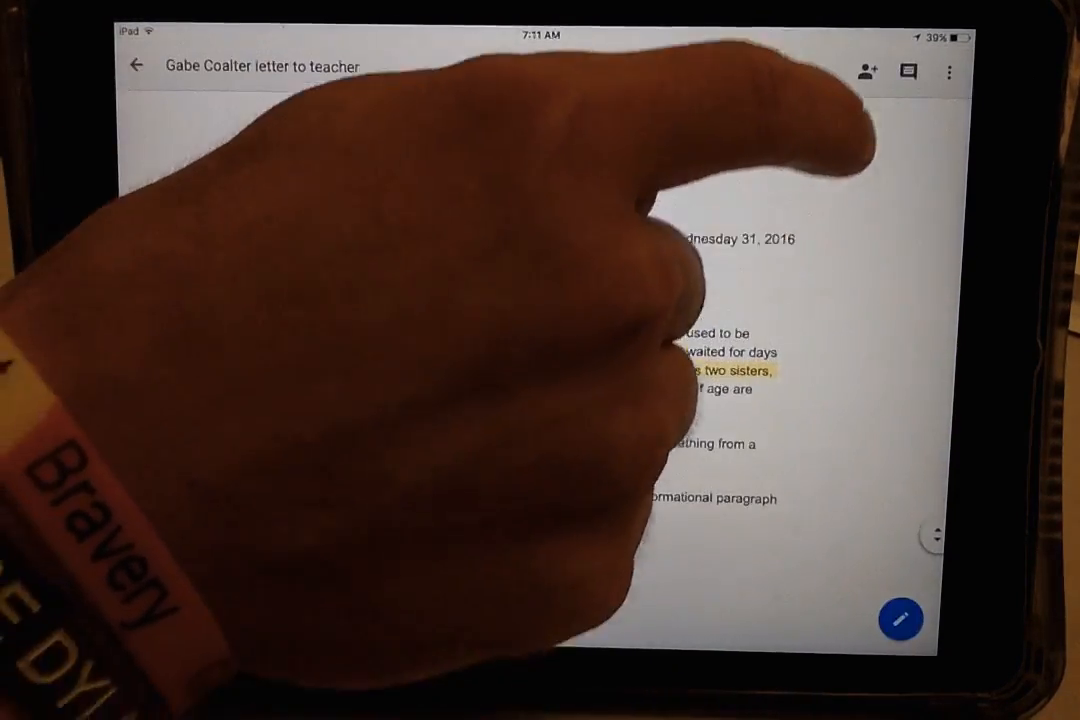
left_click(865, 71)
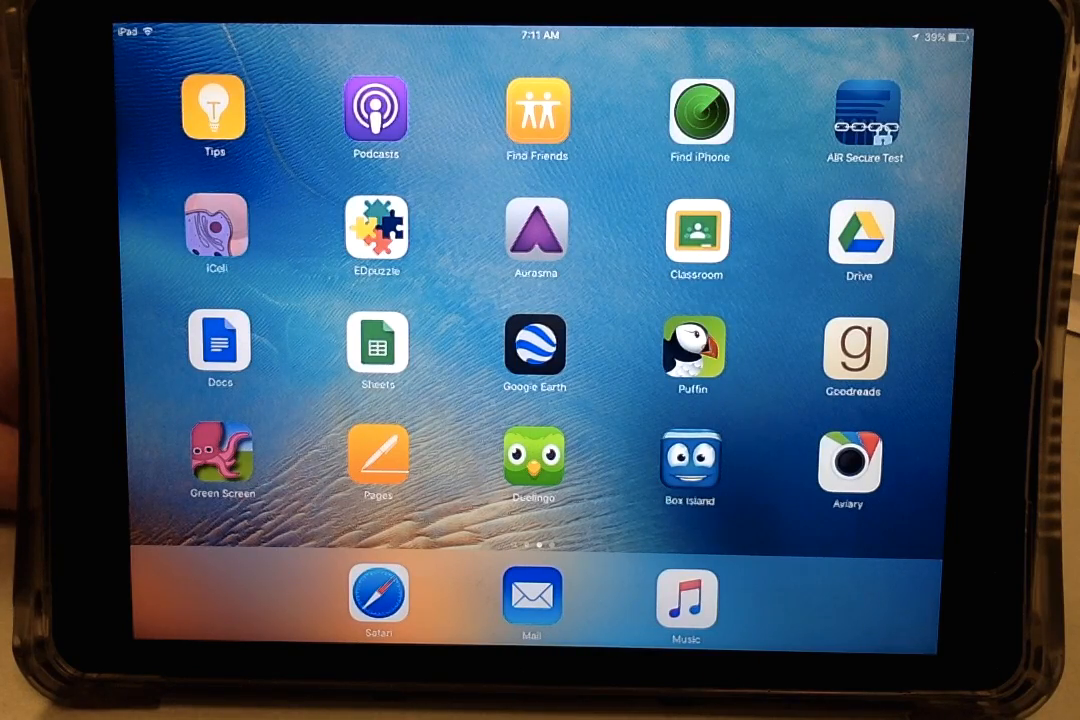
Launch Google Drive, dismiss the letter preview, and show the Shared with me list
left_click(220, 350)
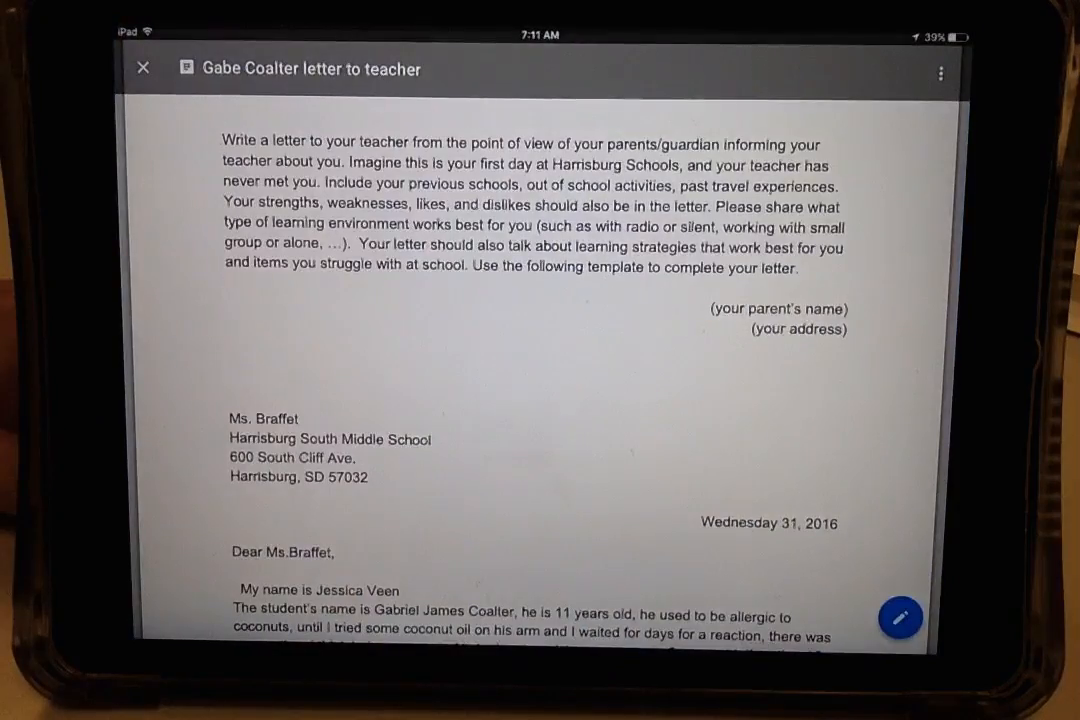
left_click(143, 68)
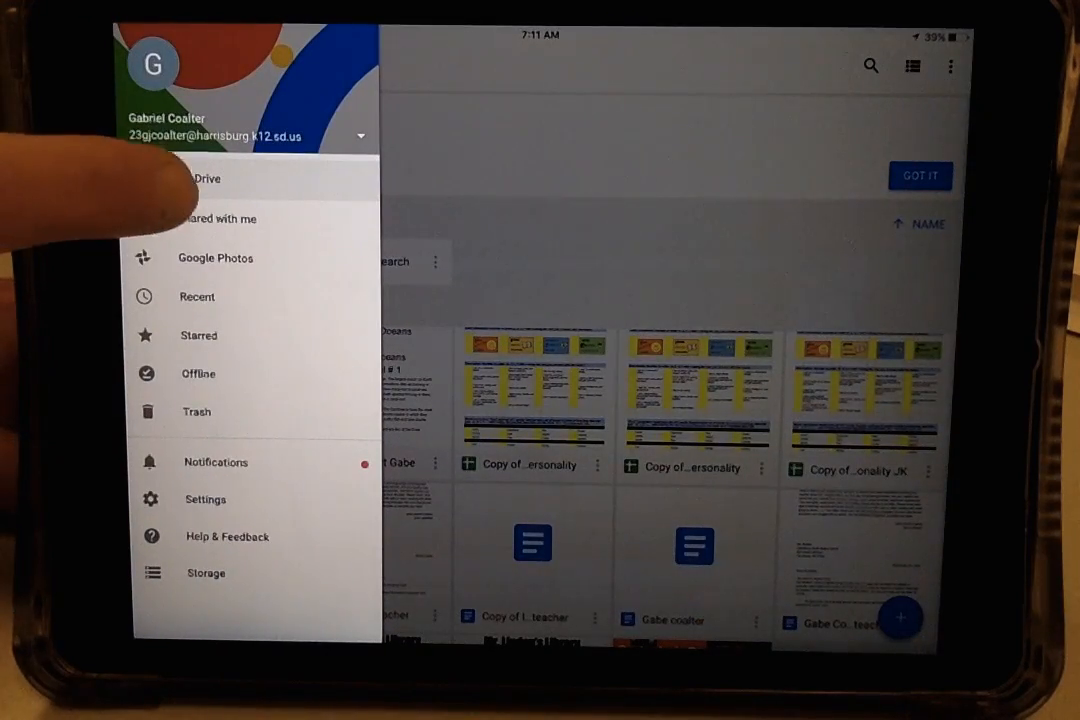
left_click(218, 218)
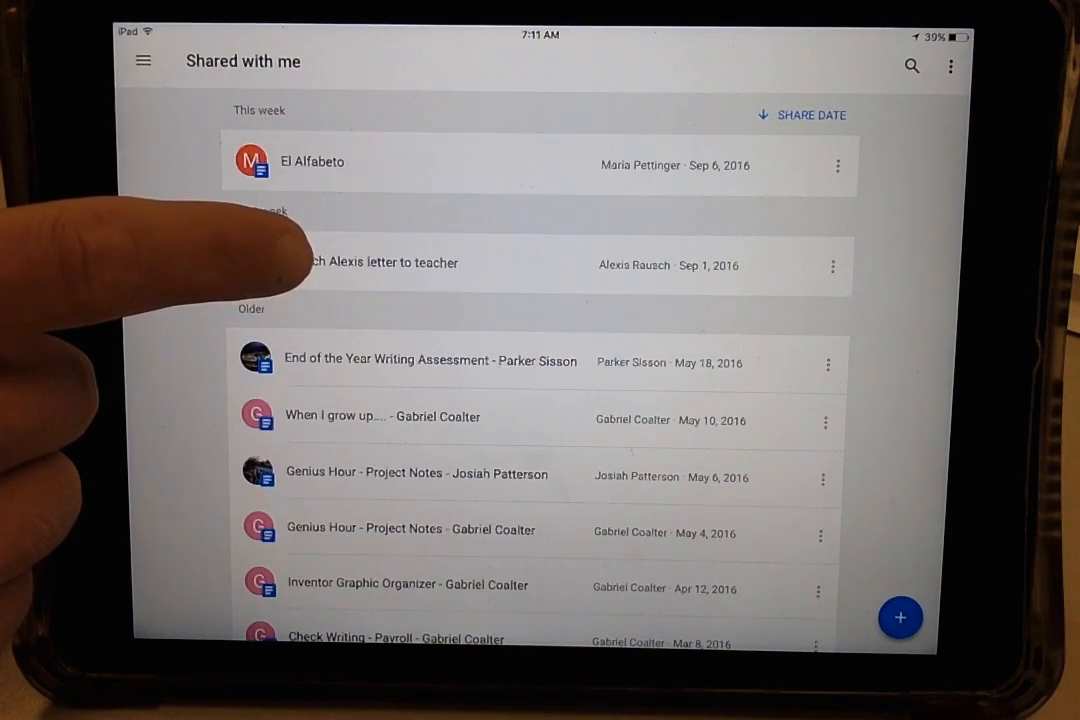
Open the other shared 'letter to teacher' file for editing in Docs
left_click(380, 262)
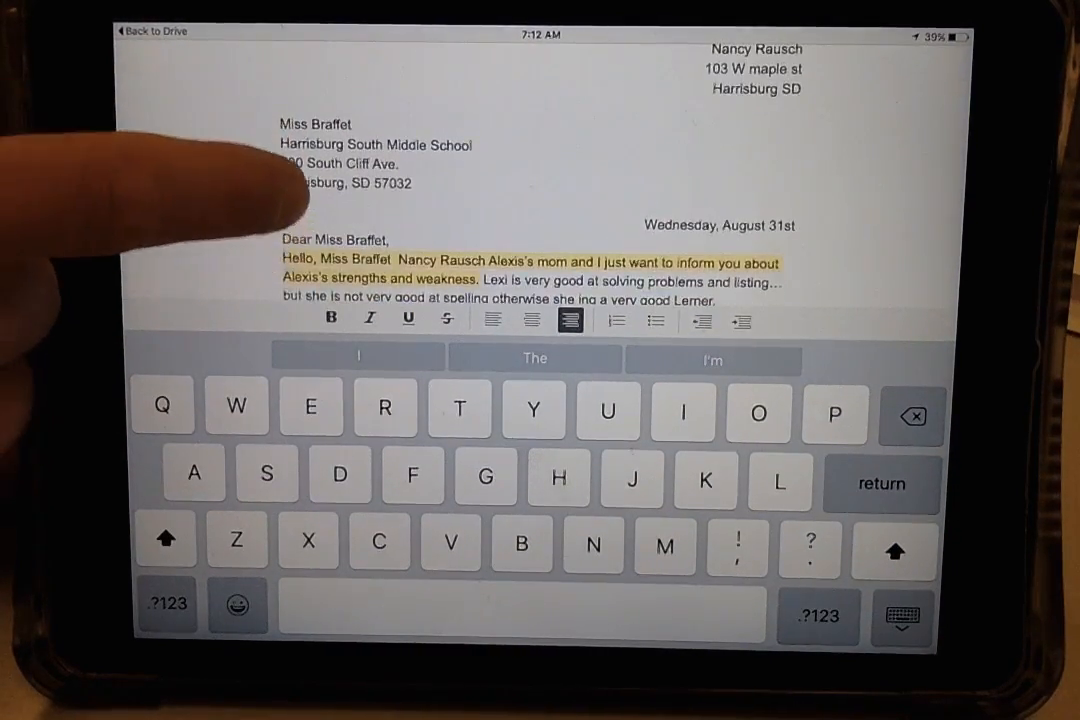
Scroll down the letter to the passage about not being good at spelling
scroll("down", 3)
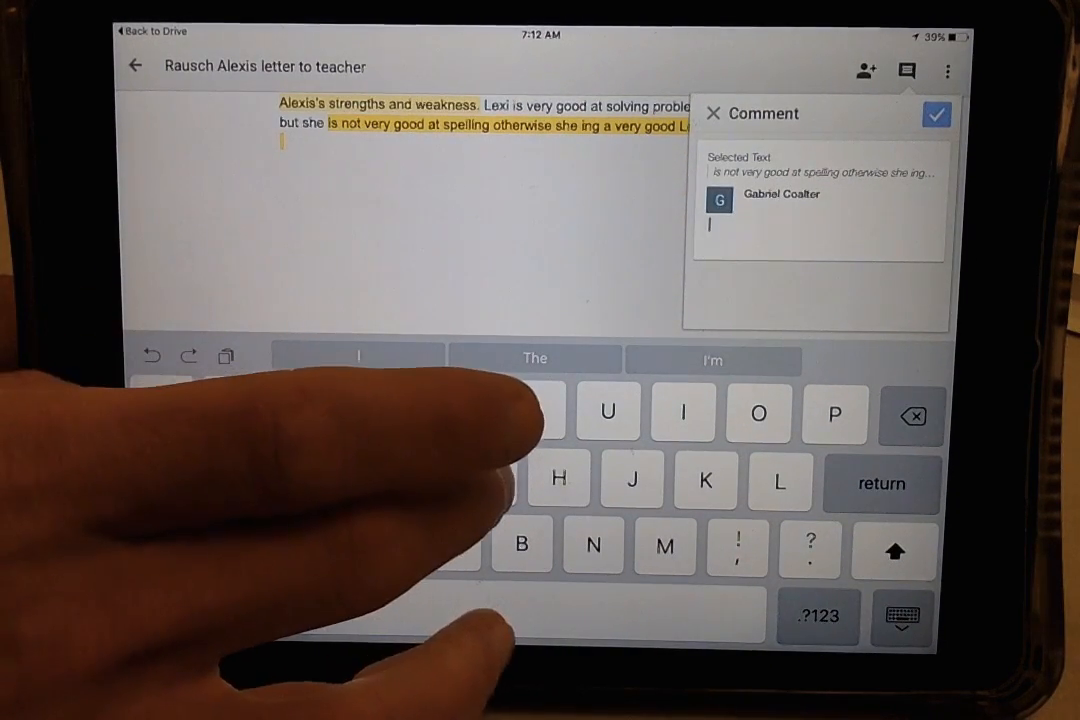
Type 'Good star' toward the comment 'Good start' on the spelling passage
type("Goo")
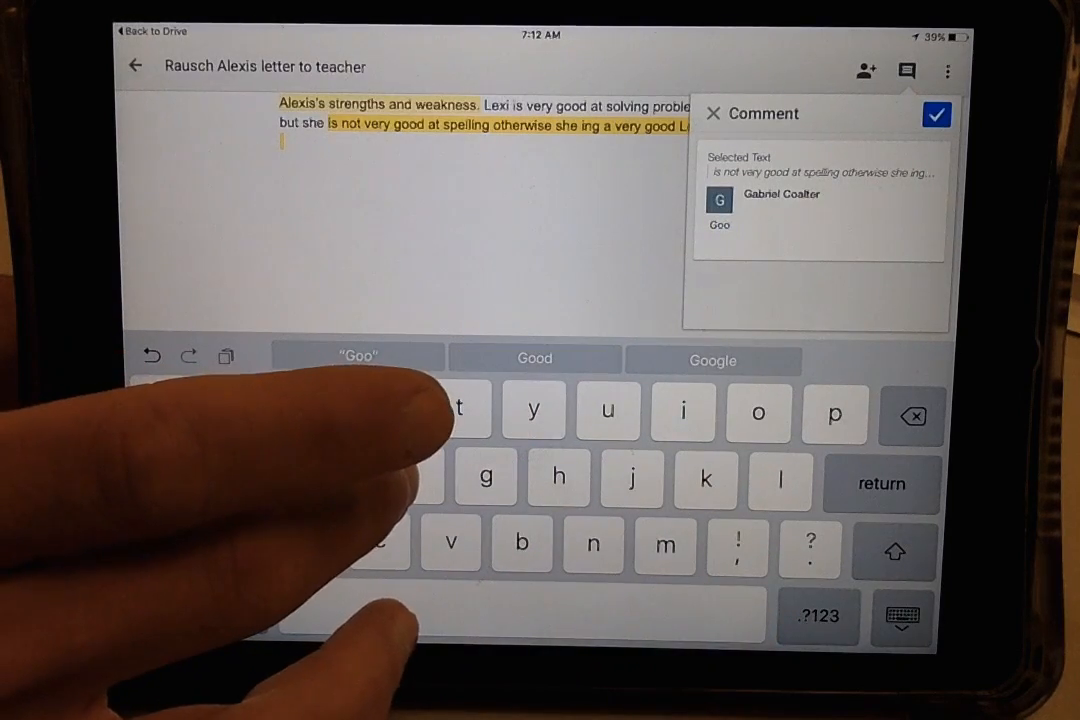
type("g")
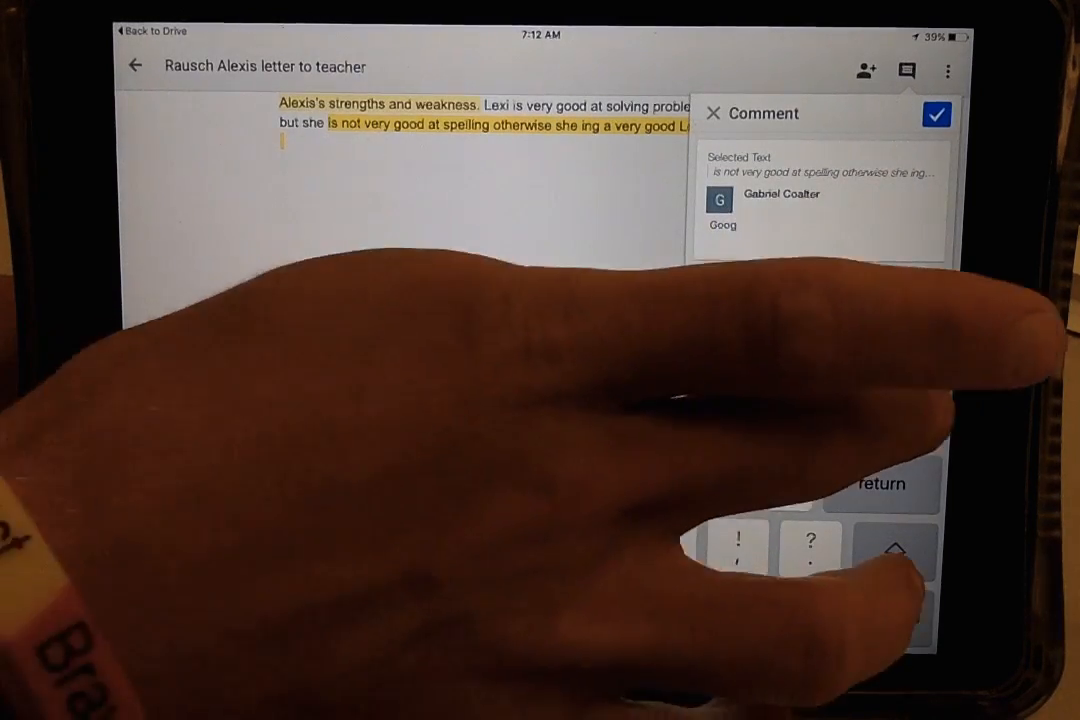
type("s")
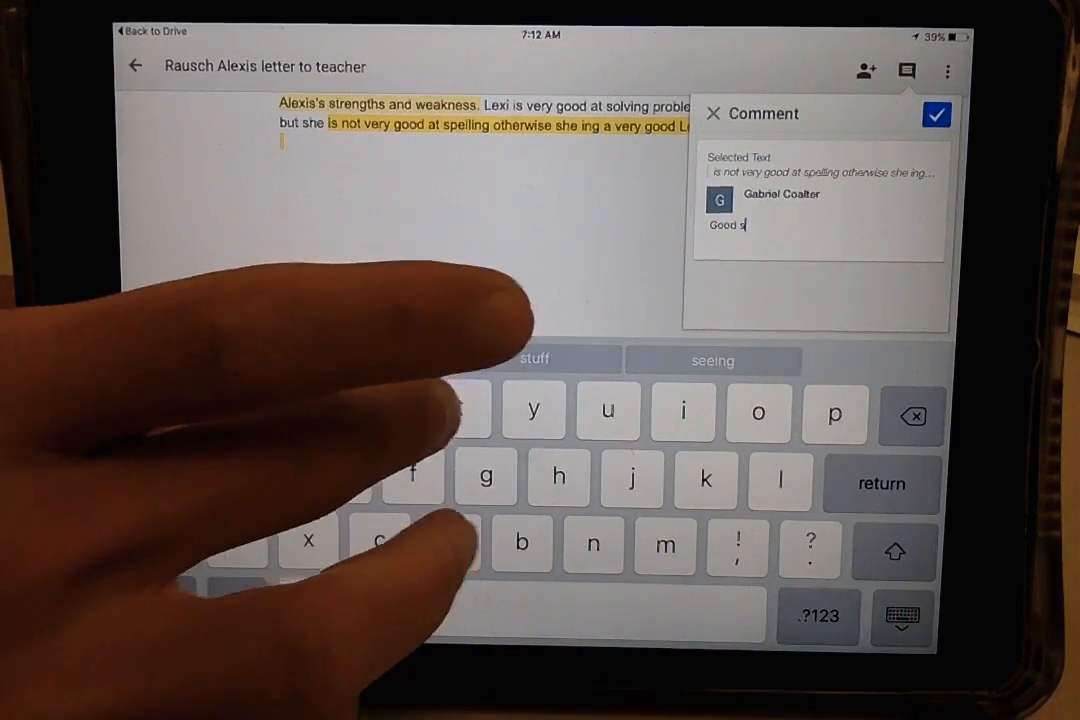
type("tar")
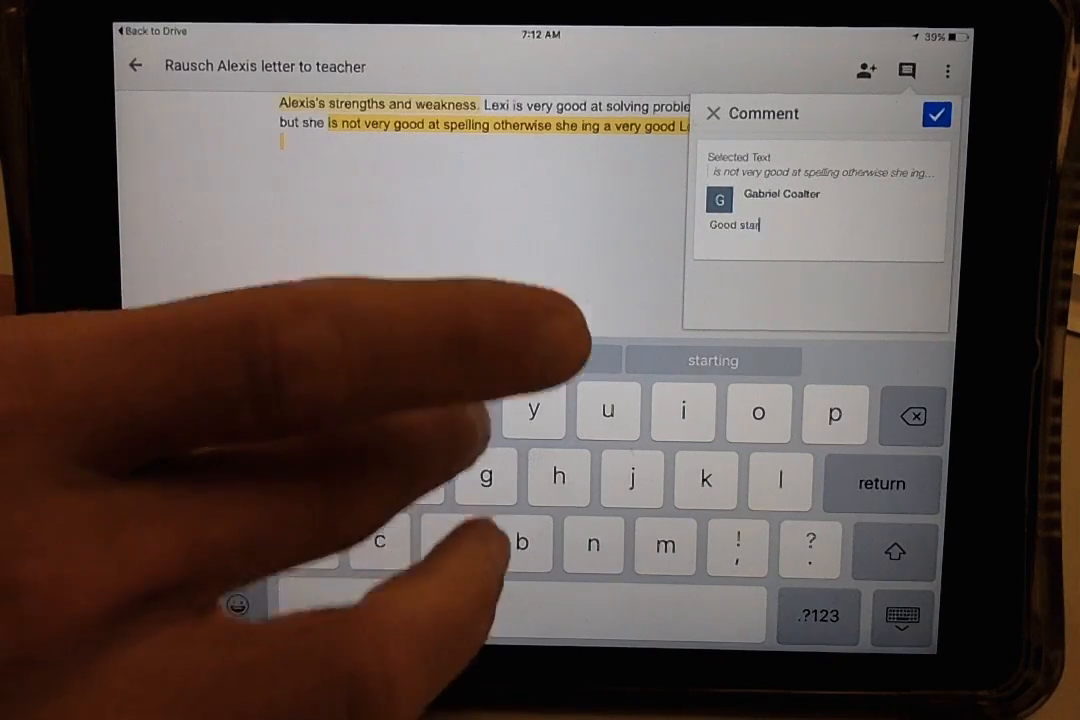